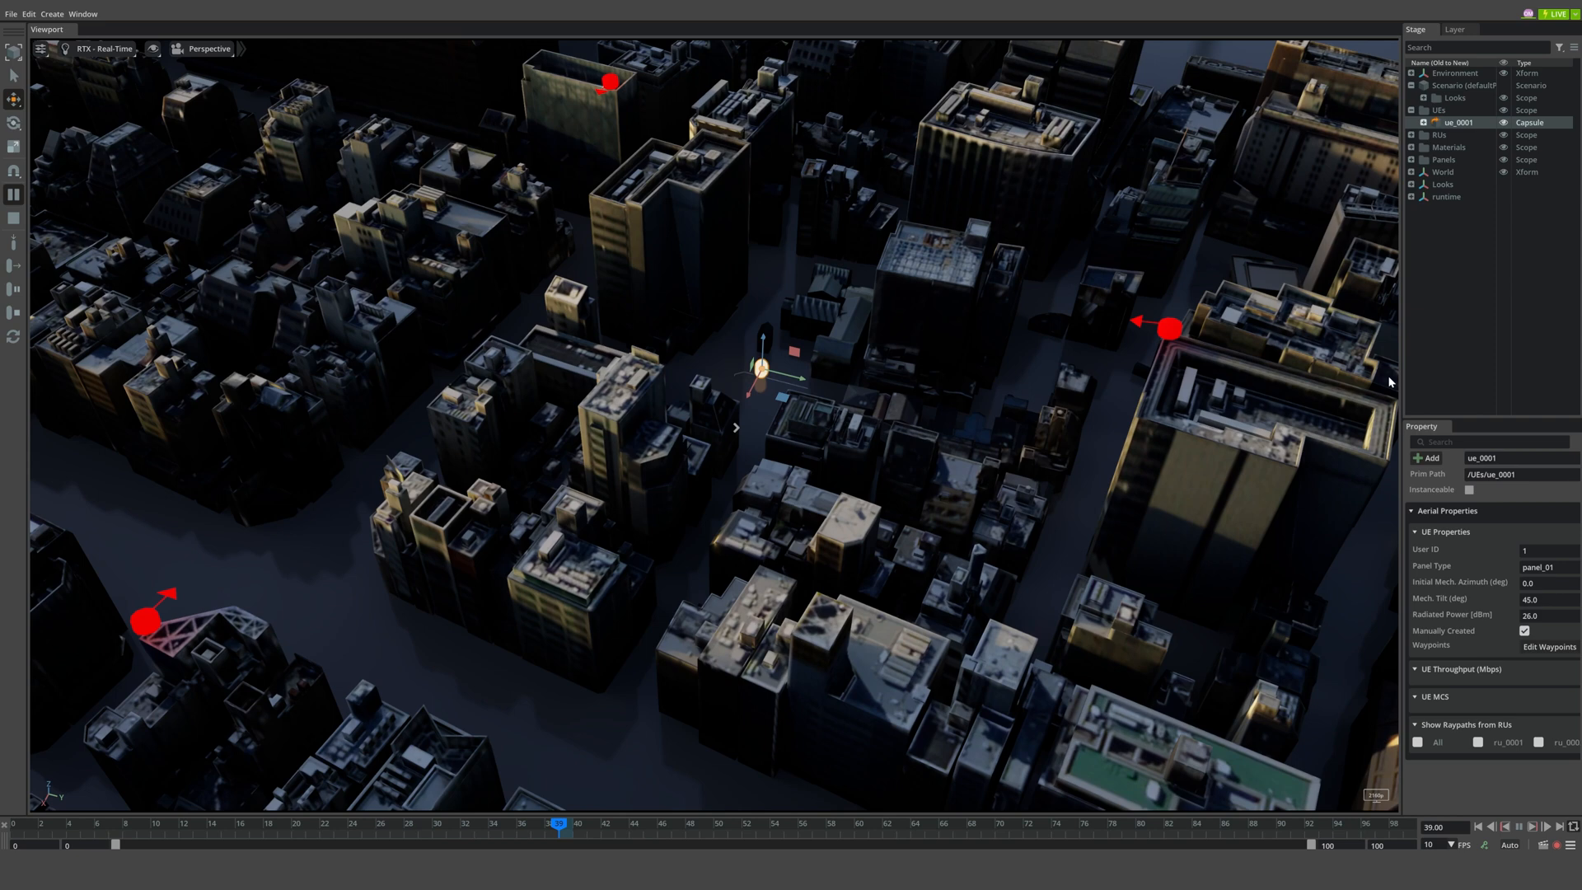
- Tick ru_0001 under Show Raypaths from RUs to render its ray paths to ue_0001
click(1479, 742)
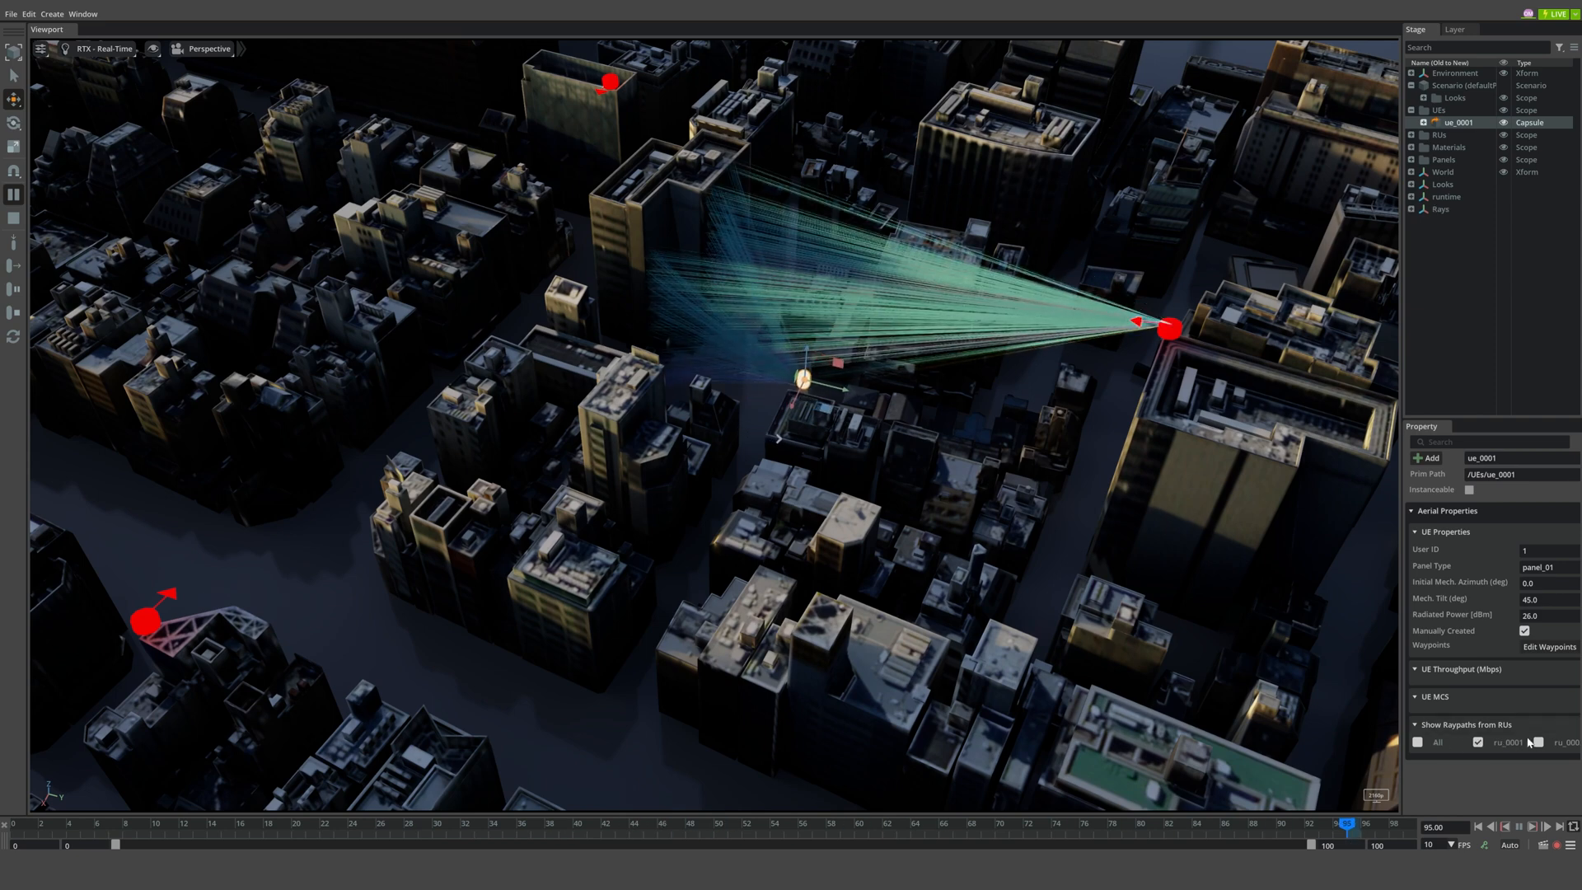